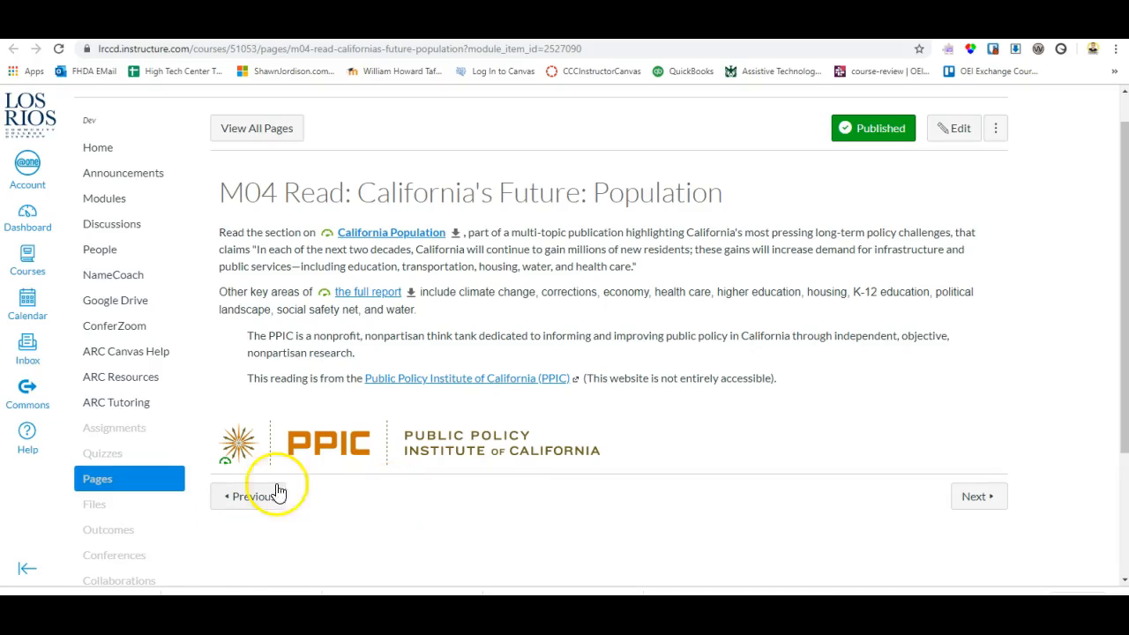
pyautogui.moveTo(374, 438)
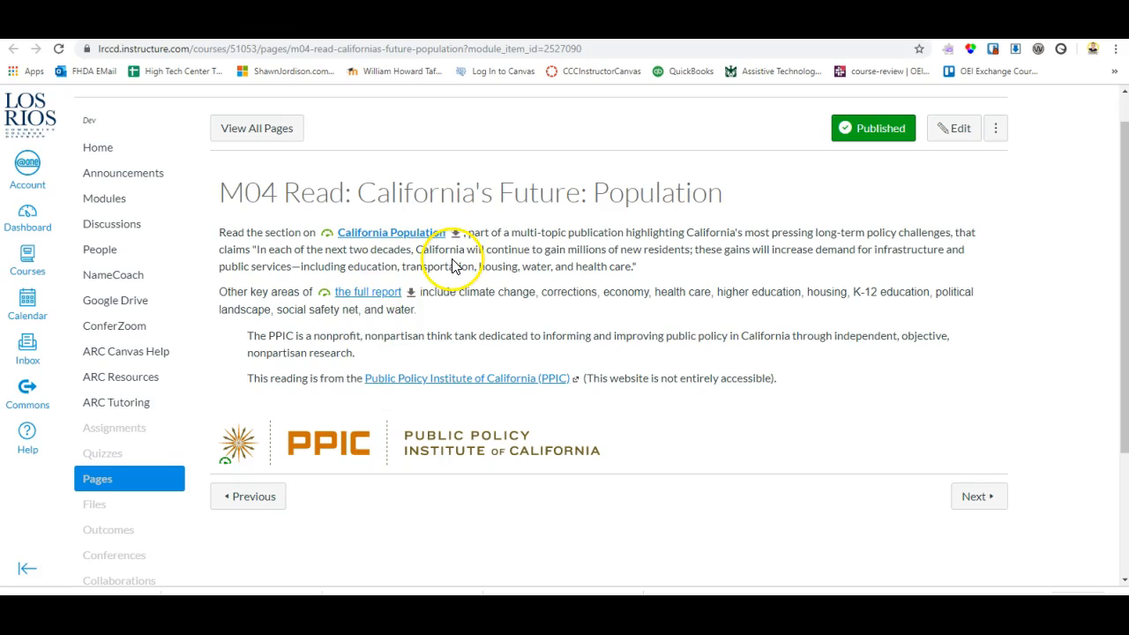
pyautogui.moveTo(328, 233)
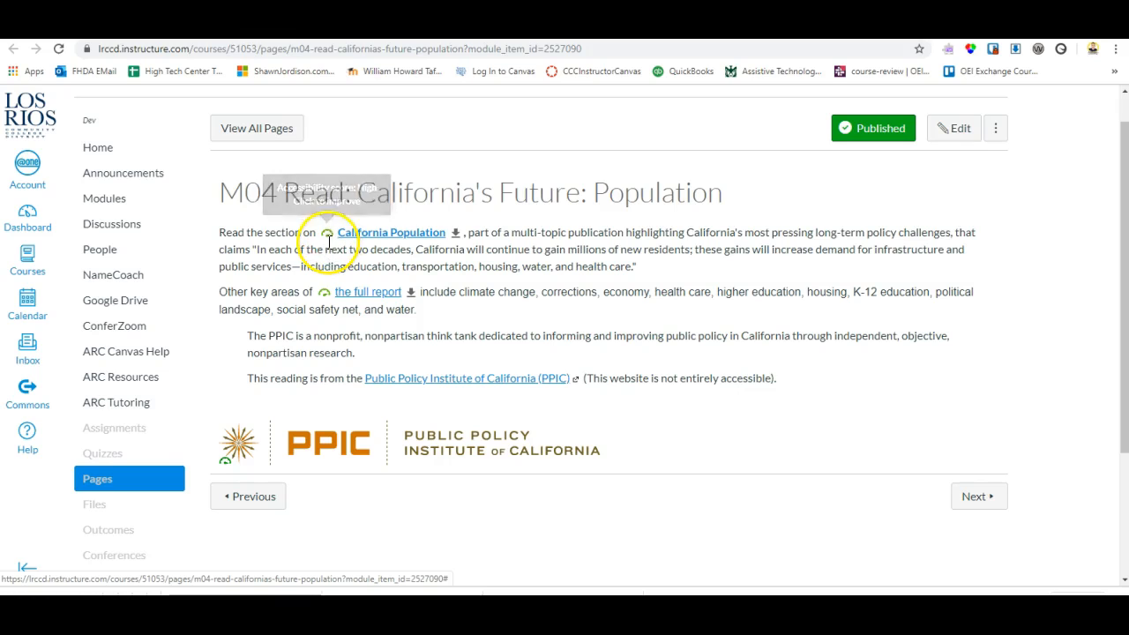
pyautogui.moveTo(328, 240)
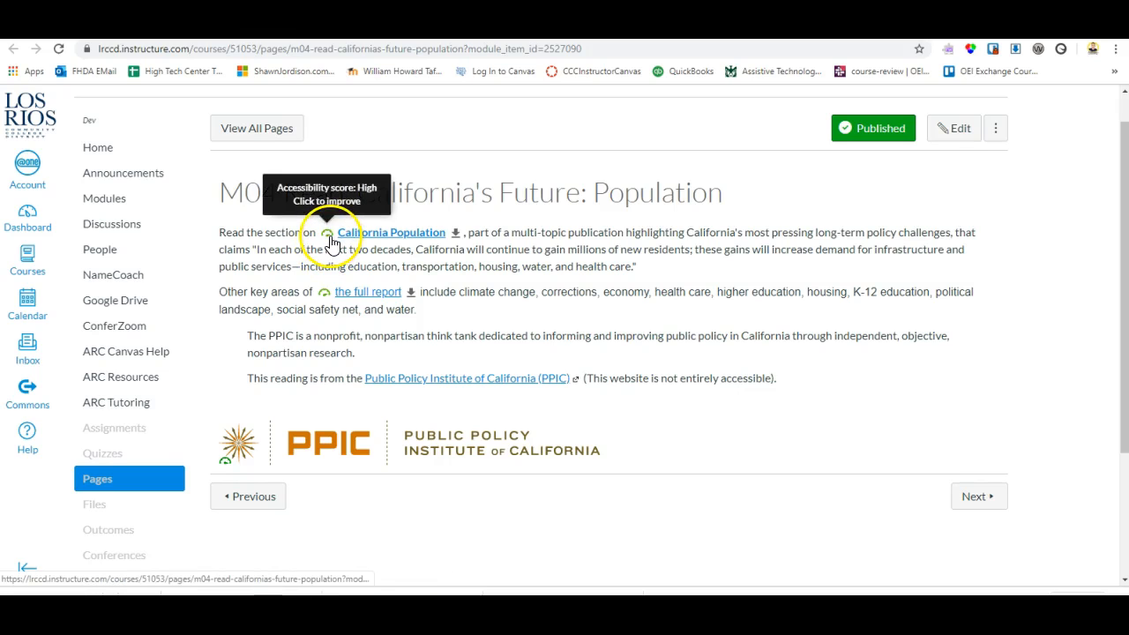
pyautogui.moveTo(349, 350)
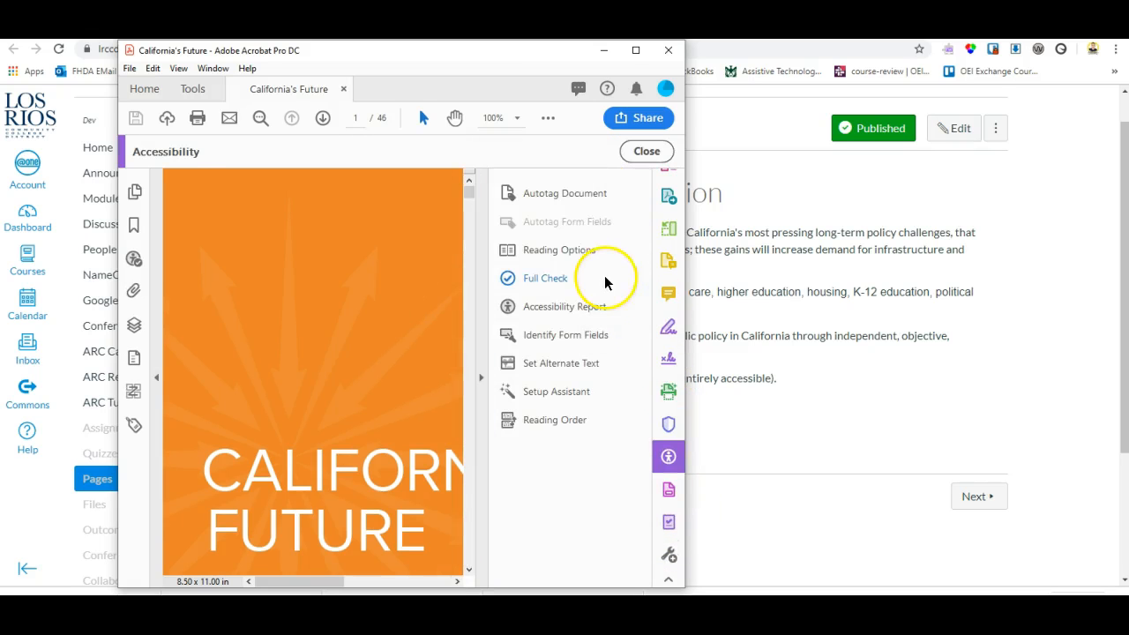
# Run the full accessibility check across all pages of the California's Future PDF.
pyautogui.click(545, 279)
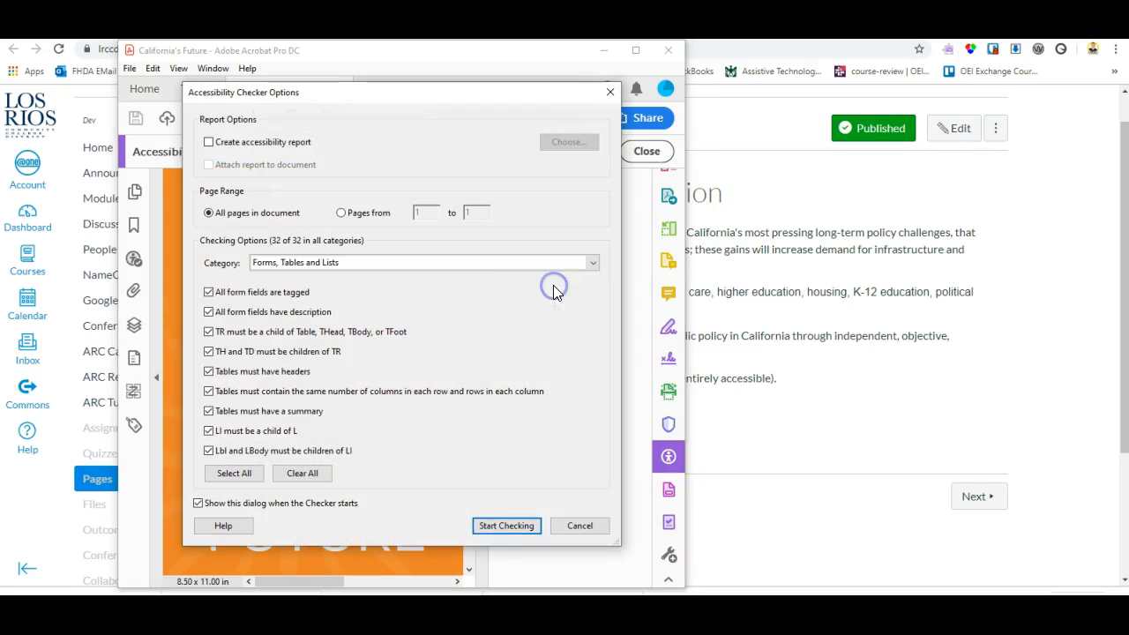
pyautogui.click(504, 526)
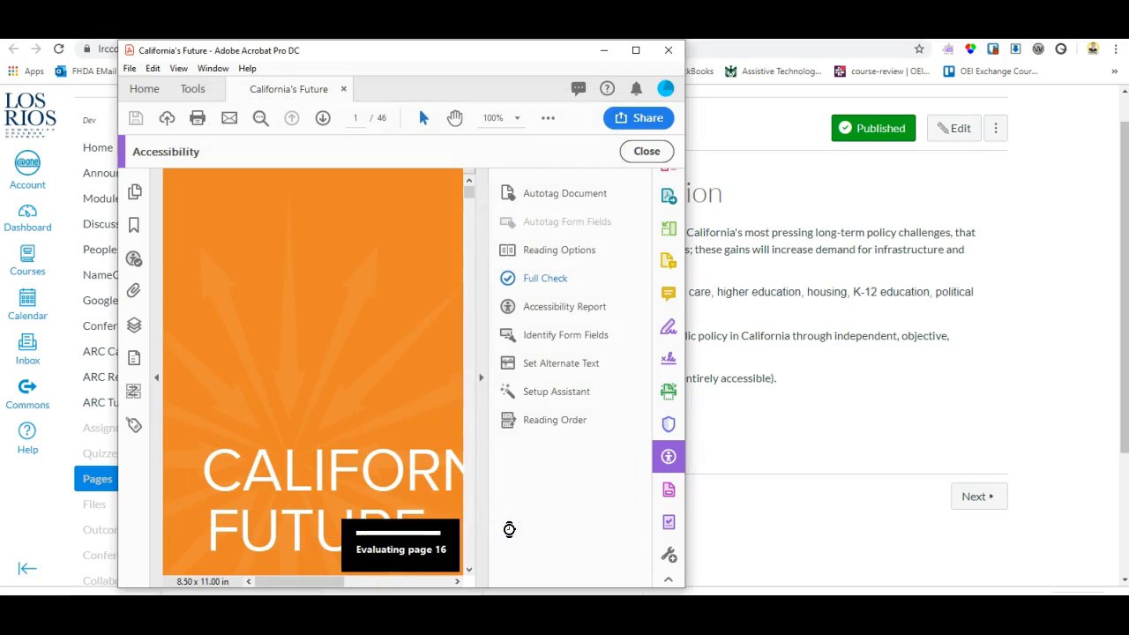
pyautogui.click(545, 279)
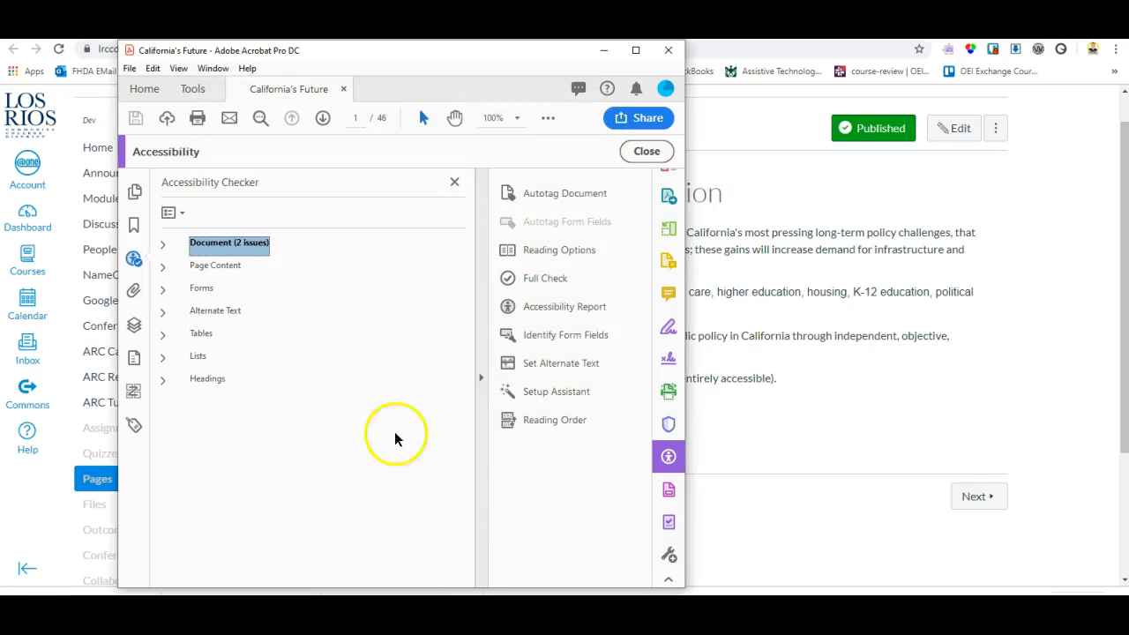
# Review the Document and Page Content check results, noting 2 items need manual checks.
pyautogui.click(162, 243)
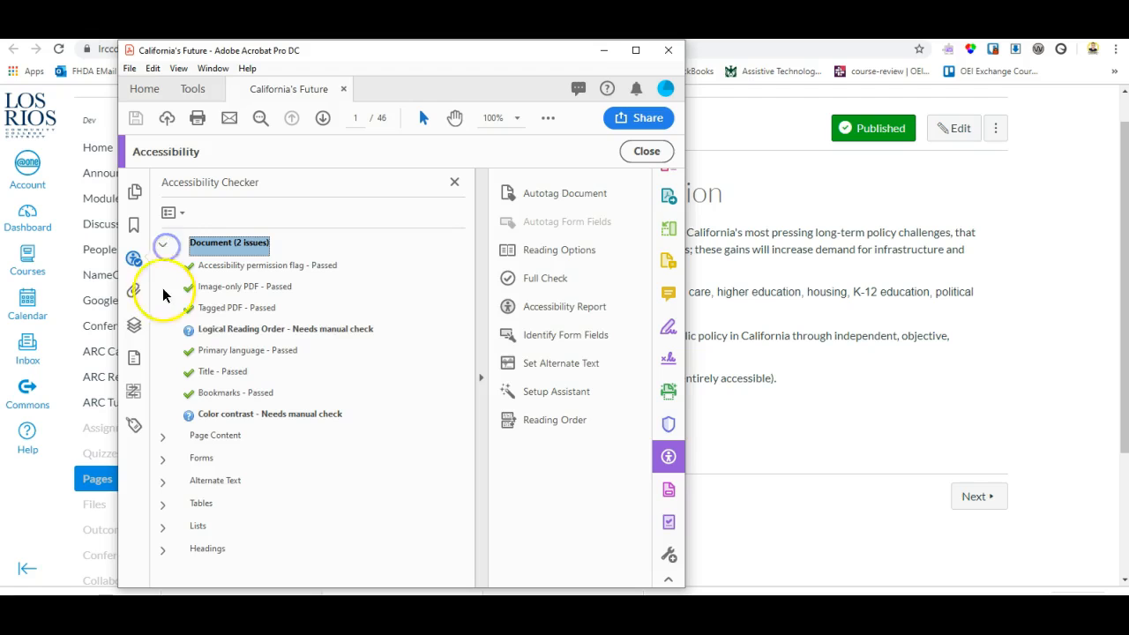
pyautogui.click(162, 434)
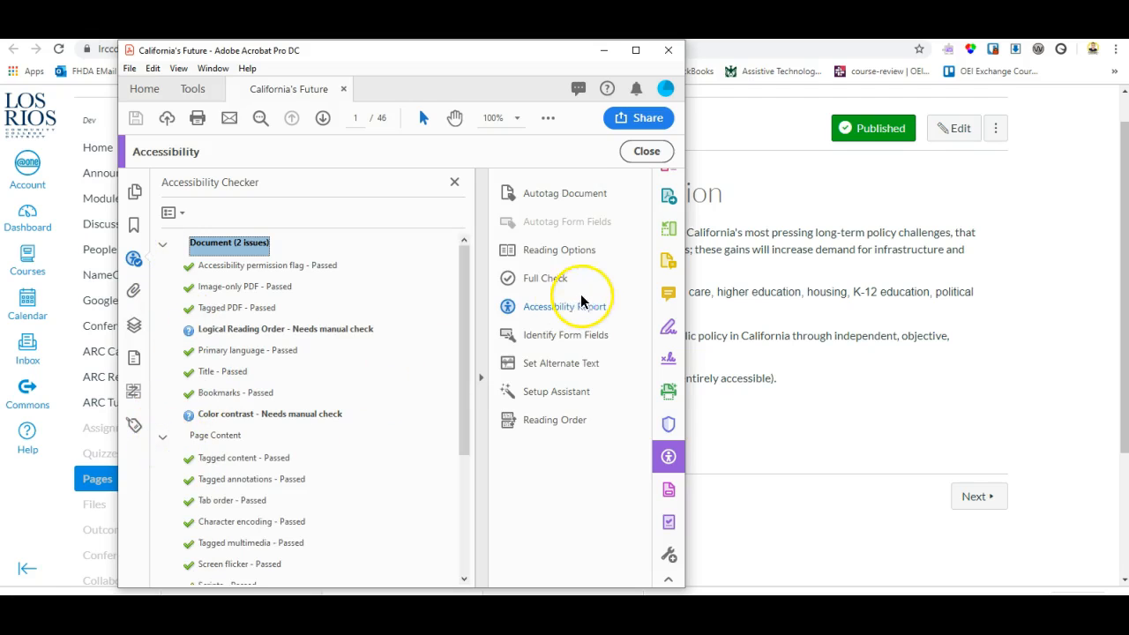
pyautogui.click(162, 243)
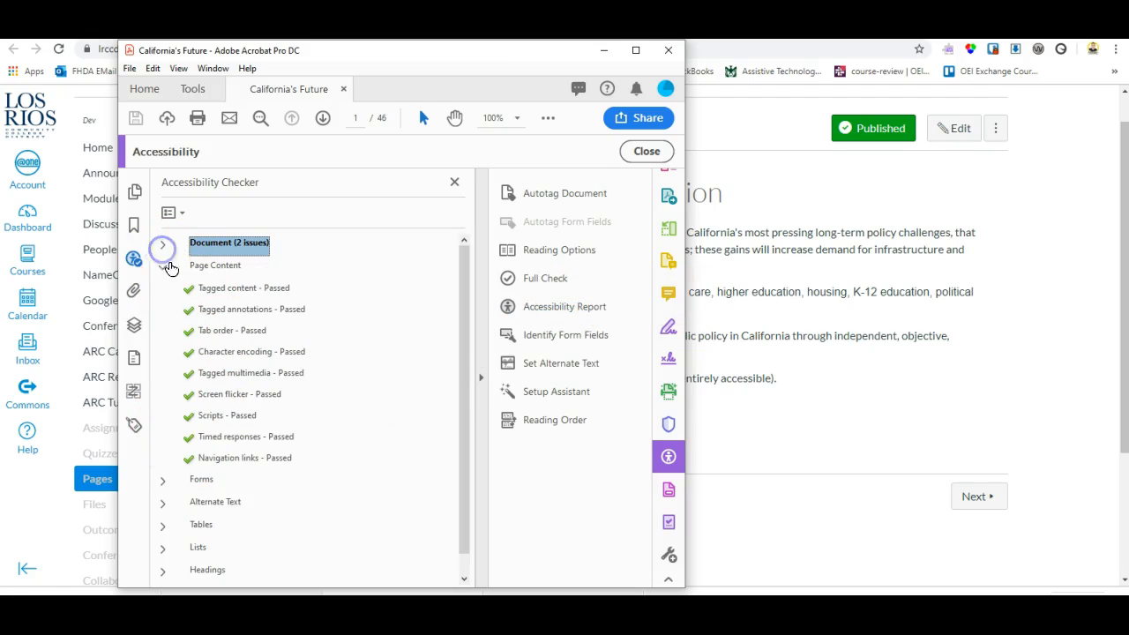
pyautogui.click(163, 265)
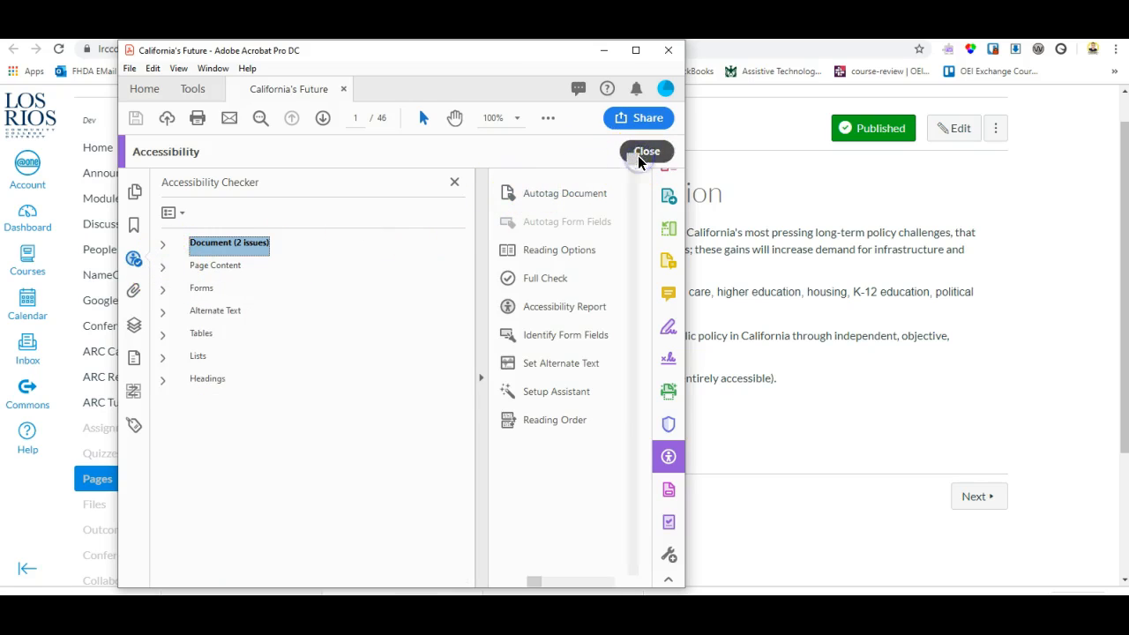
# Show the Tags panel and expand the root to reveal only paragraph and figure tags.
pyautogui.click(645, 152)
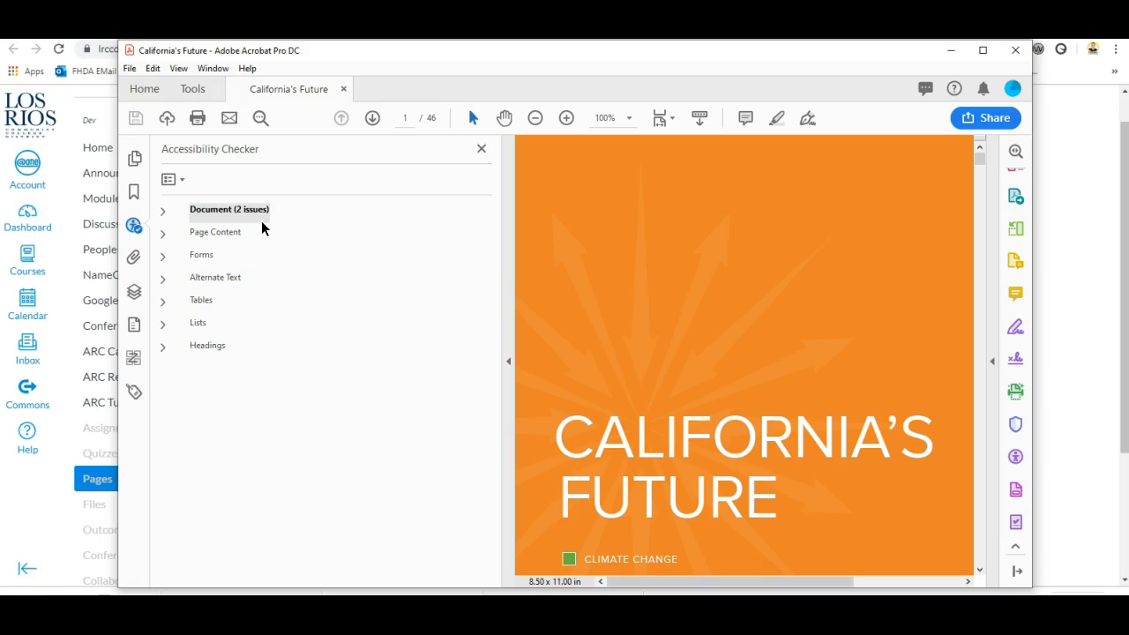
pyautogui.click(134, 392)
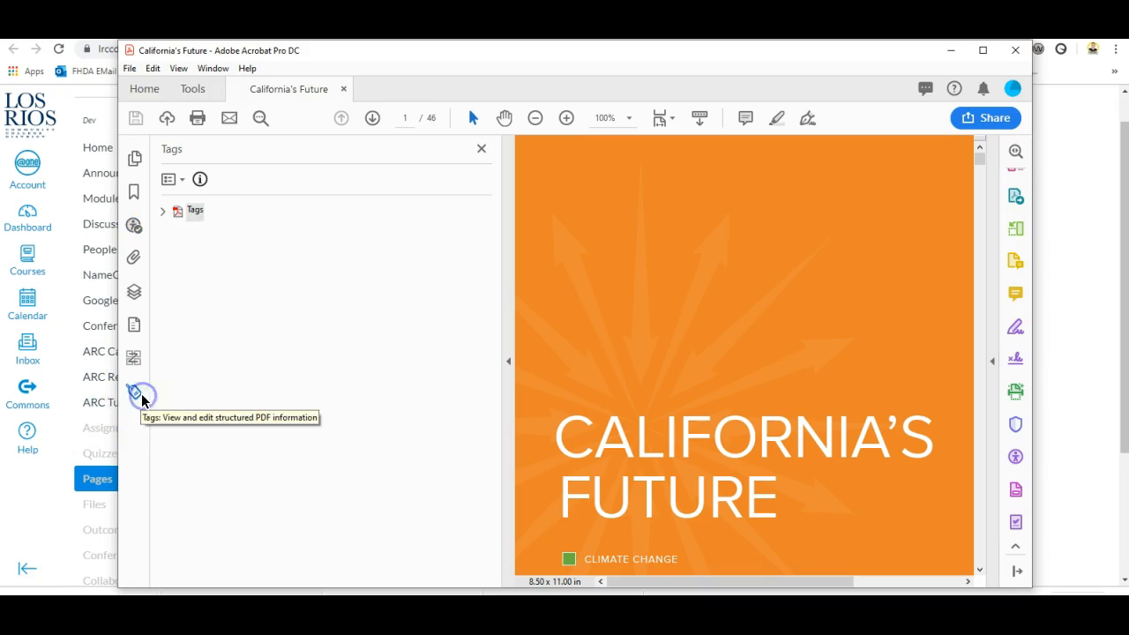
pyautogui.moveTo(168, 210)
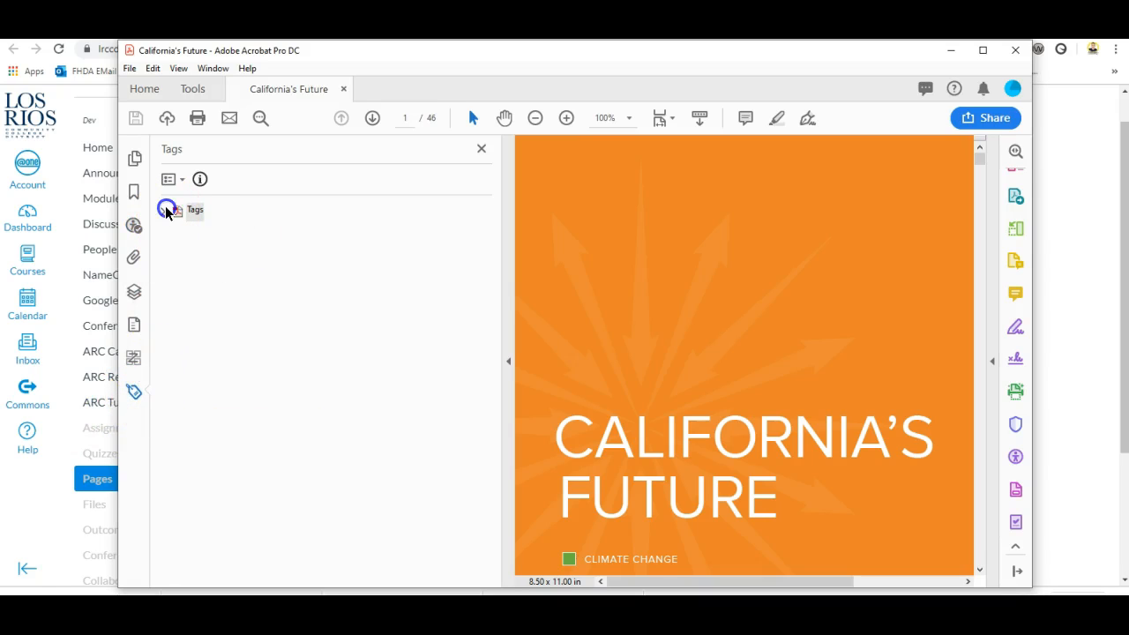
pyautogui.click(166, 210)
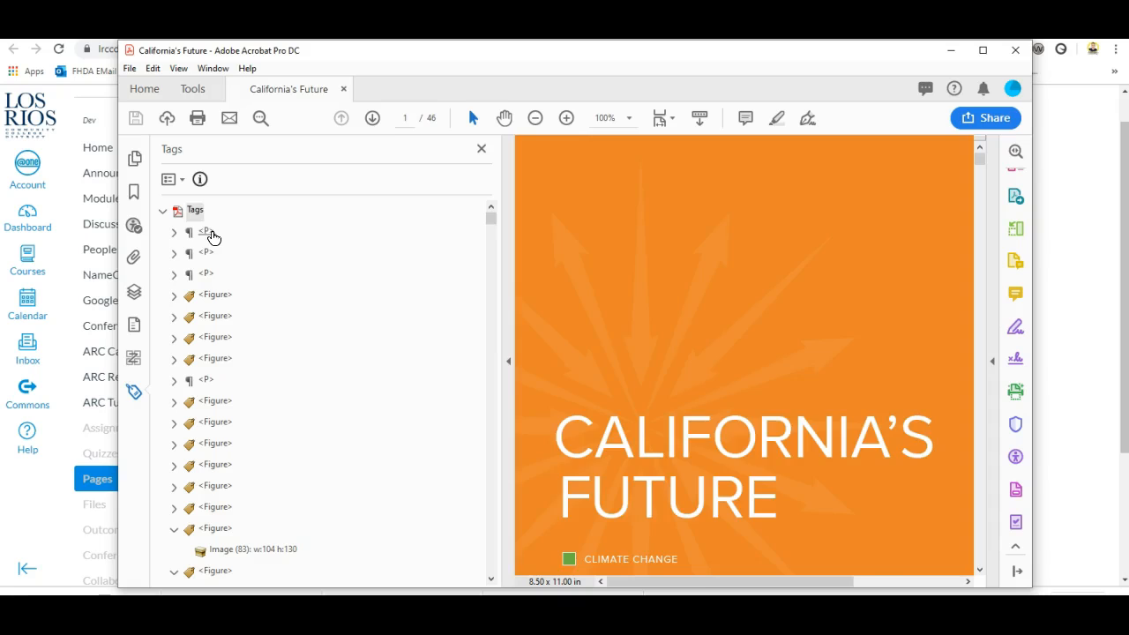
# Highlight several <P> and <Figure> tags' content, showing the order jumps across distant pages.
pyautogui.click(208, 233)
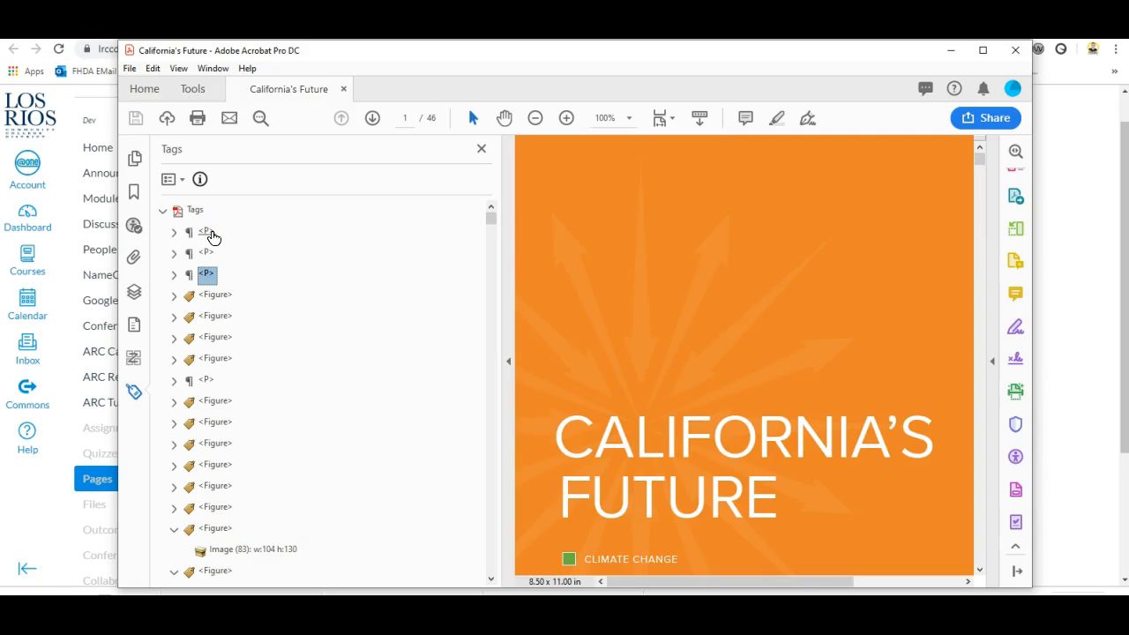
pyautogui.click(217, 295)
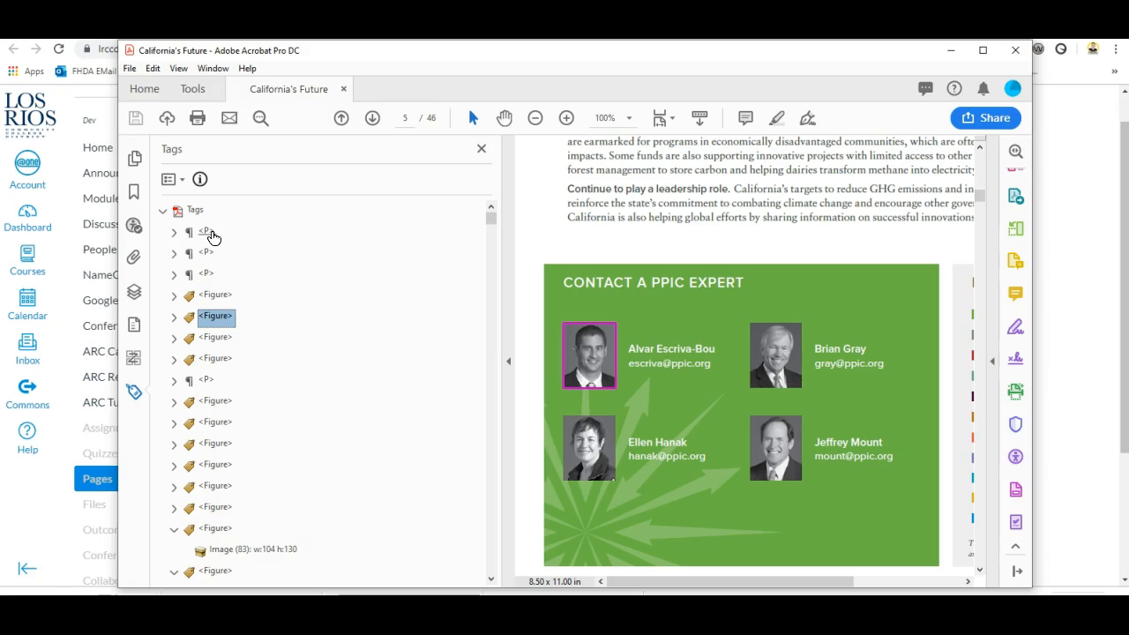
pyautogui.click(208, 381)
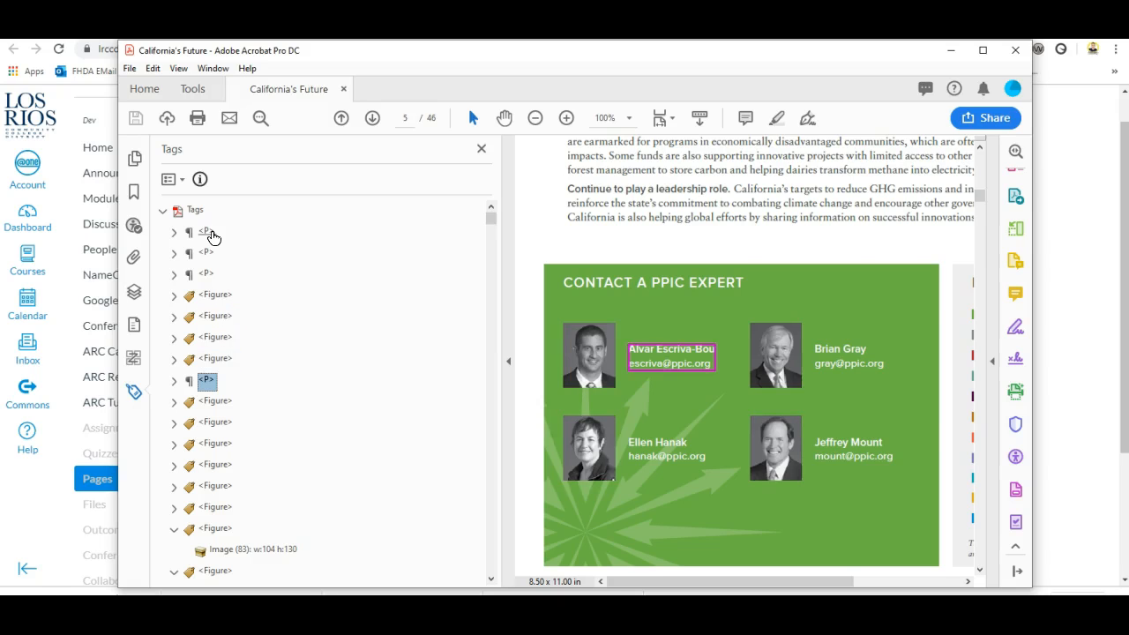
pyautogui.click(215, 444)
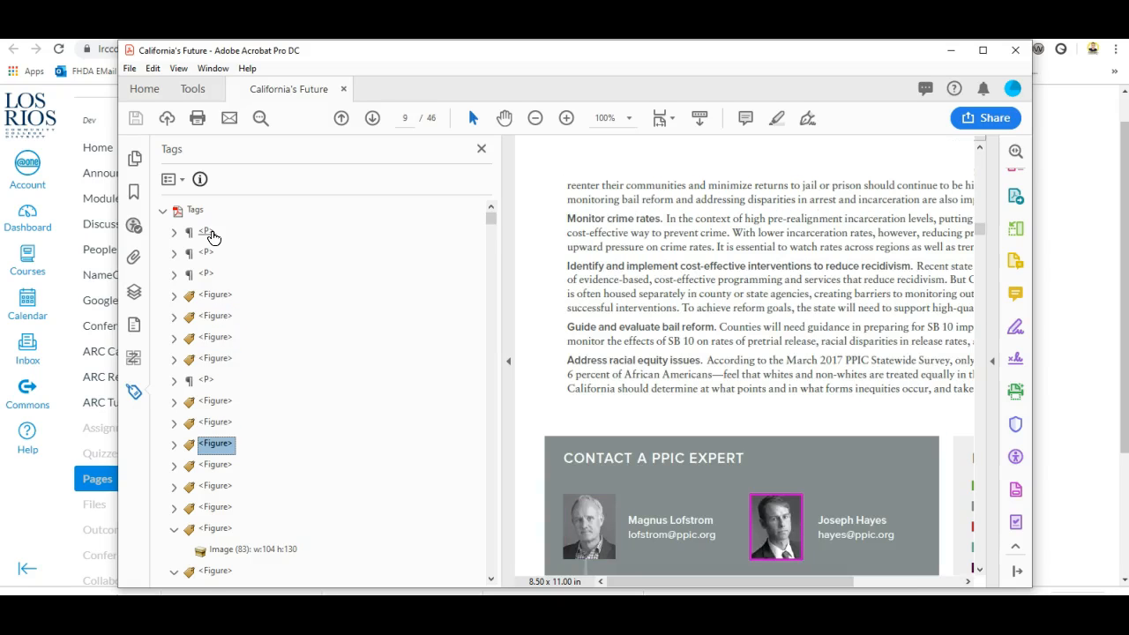